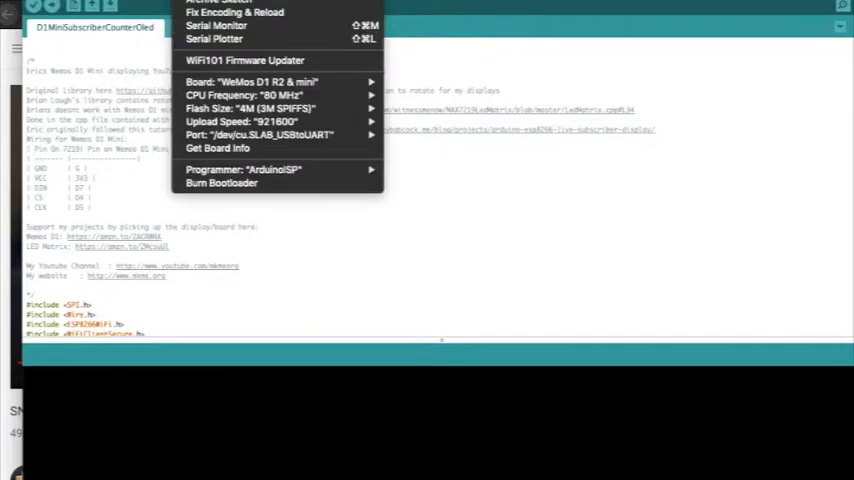
pyautogui.moveTo(275, 135)
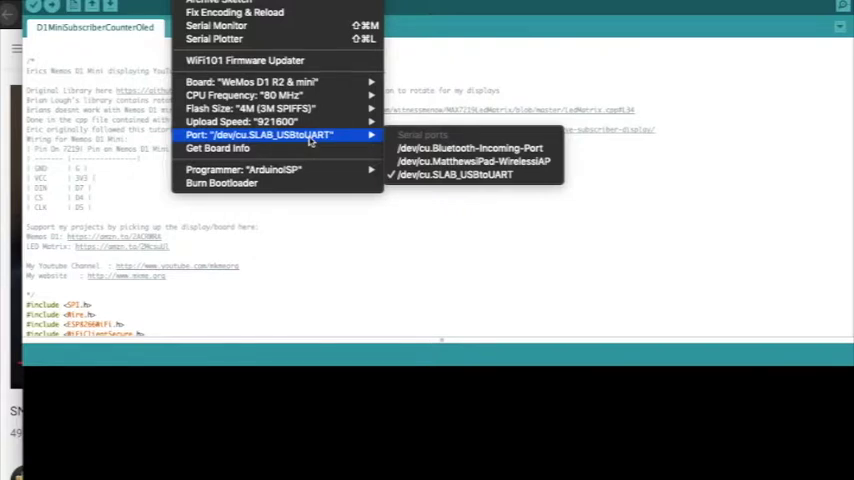
pyautogui.moveTo(320, 140)
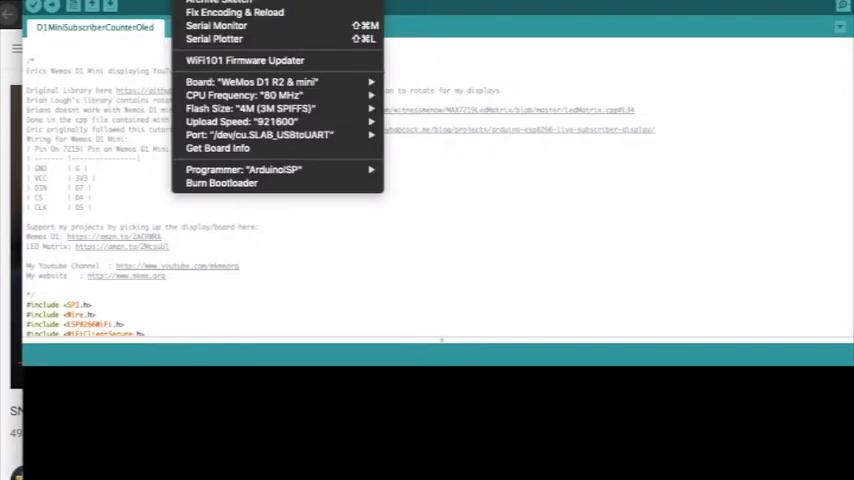
pyautogui.moveTo(216, 25)
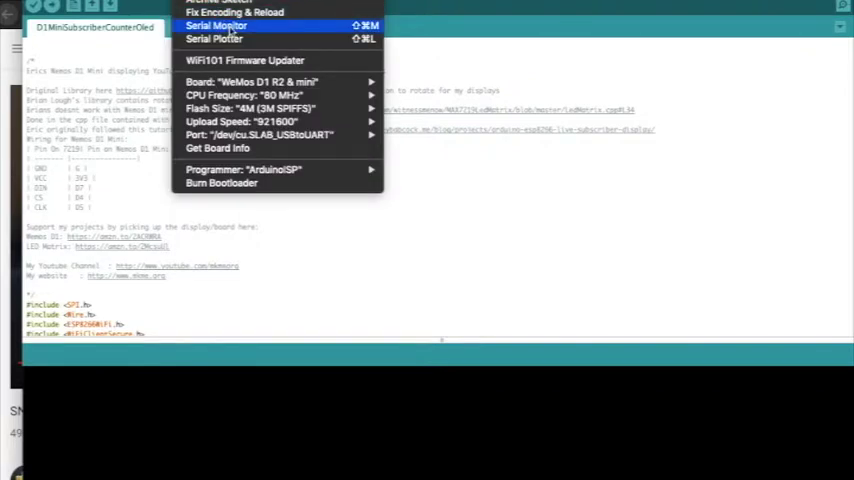
# Step: Open the Serial Monitor for the WeMos D1 mini on /dev/cu.SLAB_USBtoUART
pyautogui.click(215, 25)
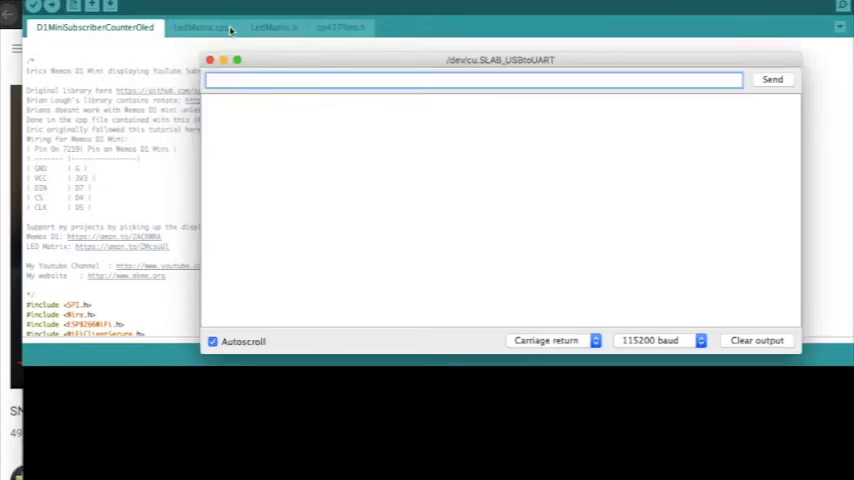